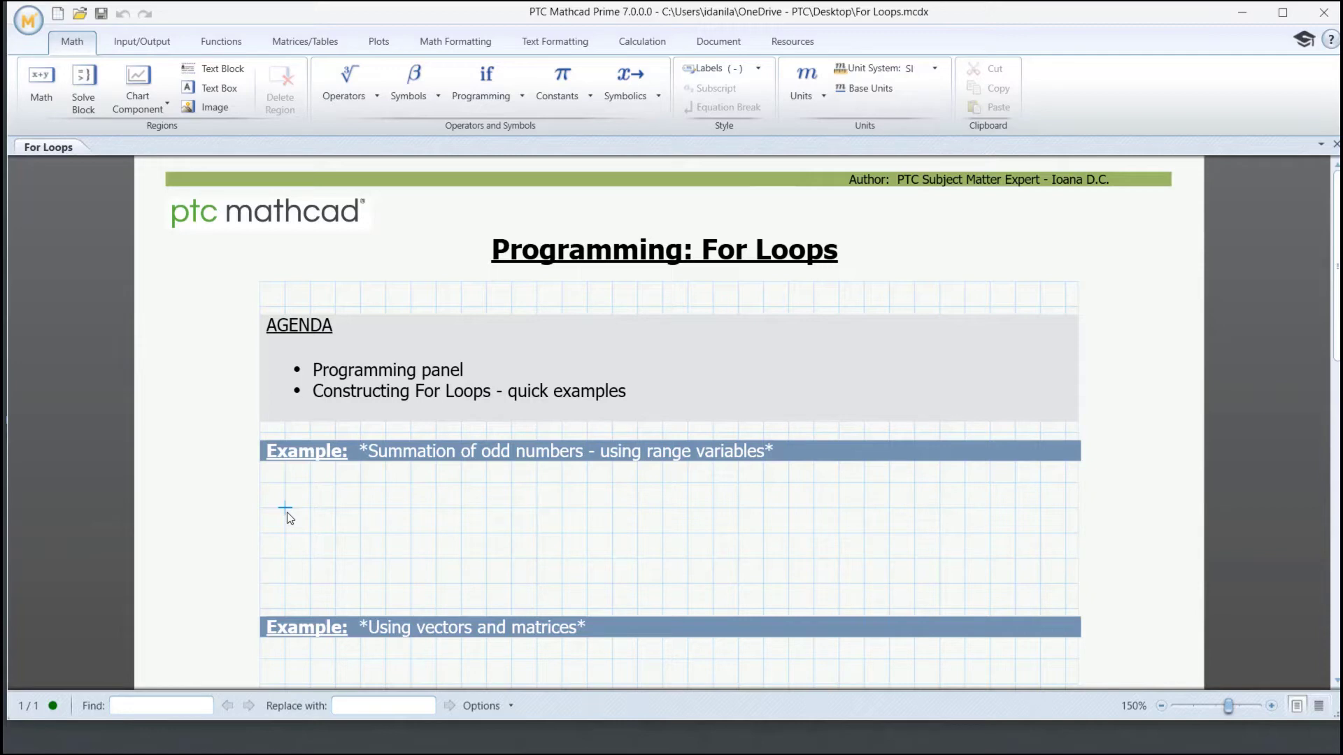
Type the function definition oddsum(n) under the odd-numbers summation example
text(oddsum)
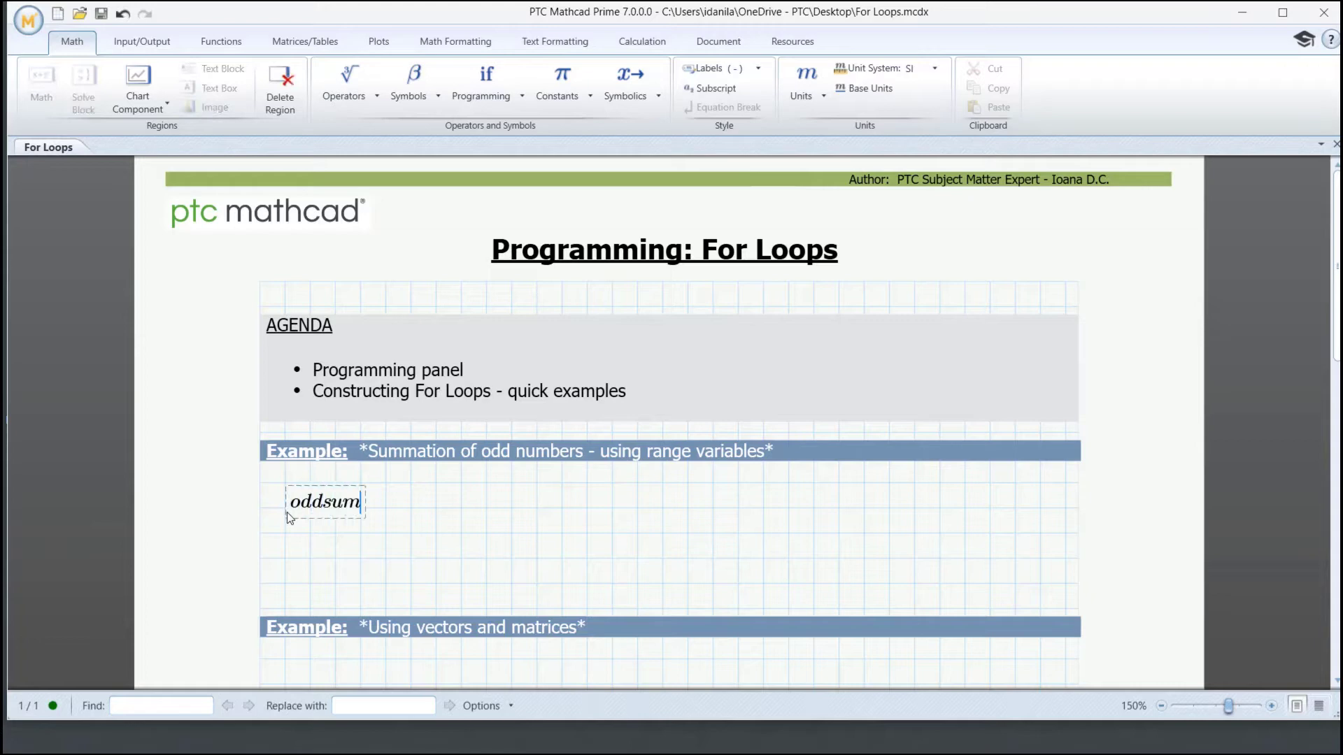
text((n):=)
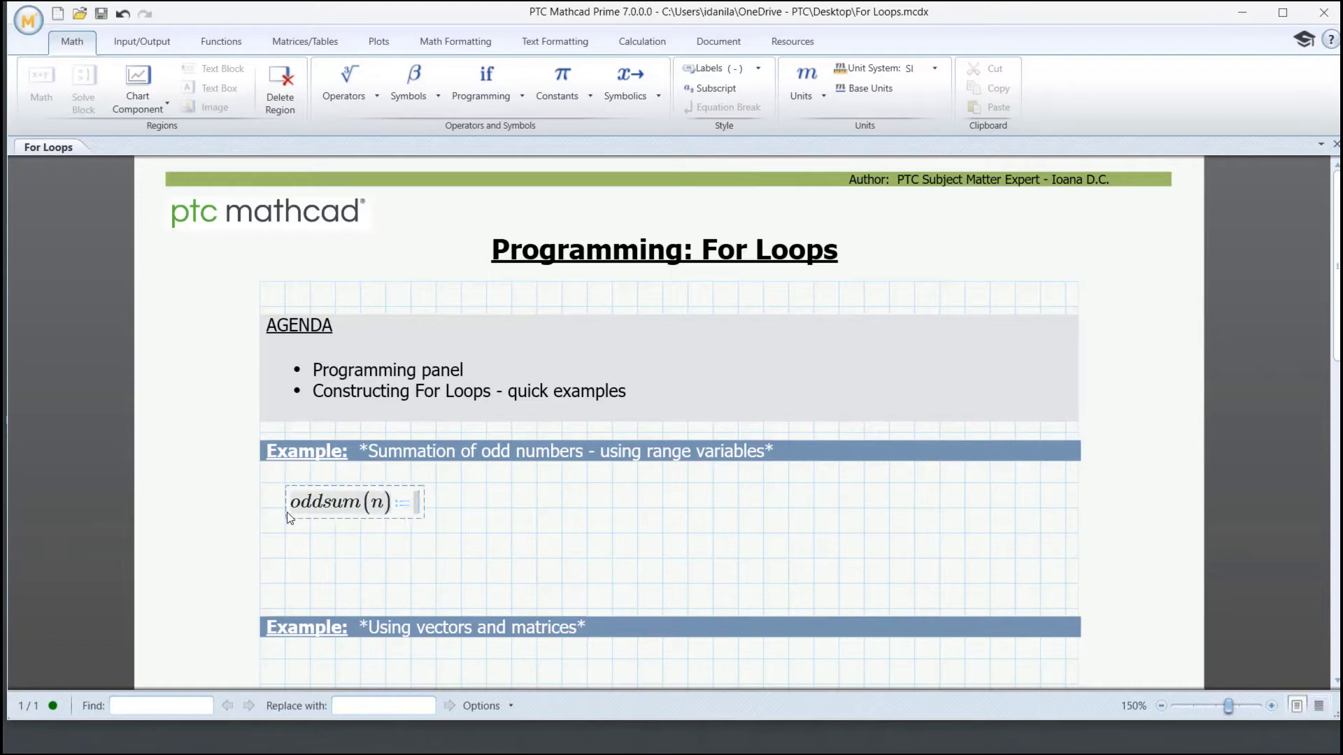
click(411, 503)
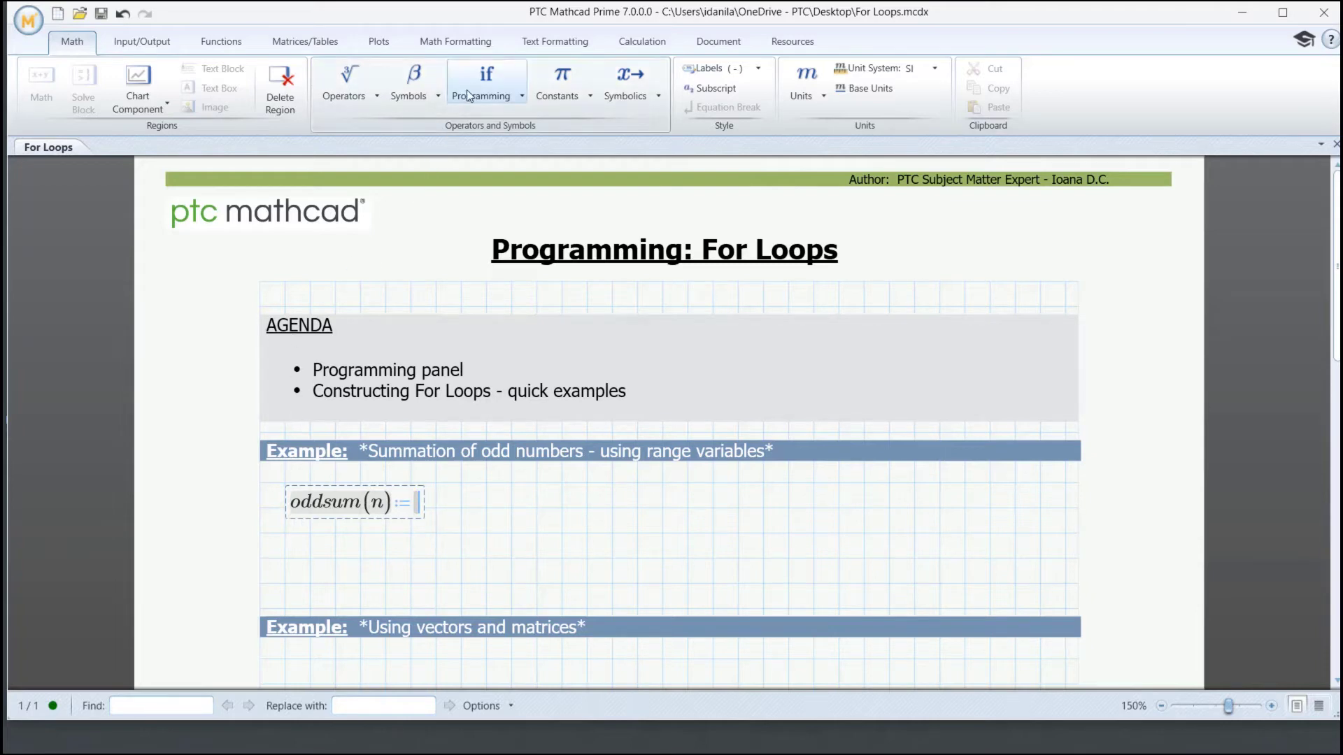
click(486, 82)
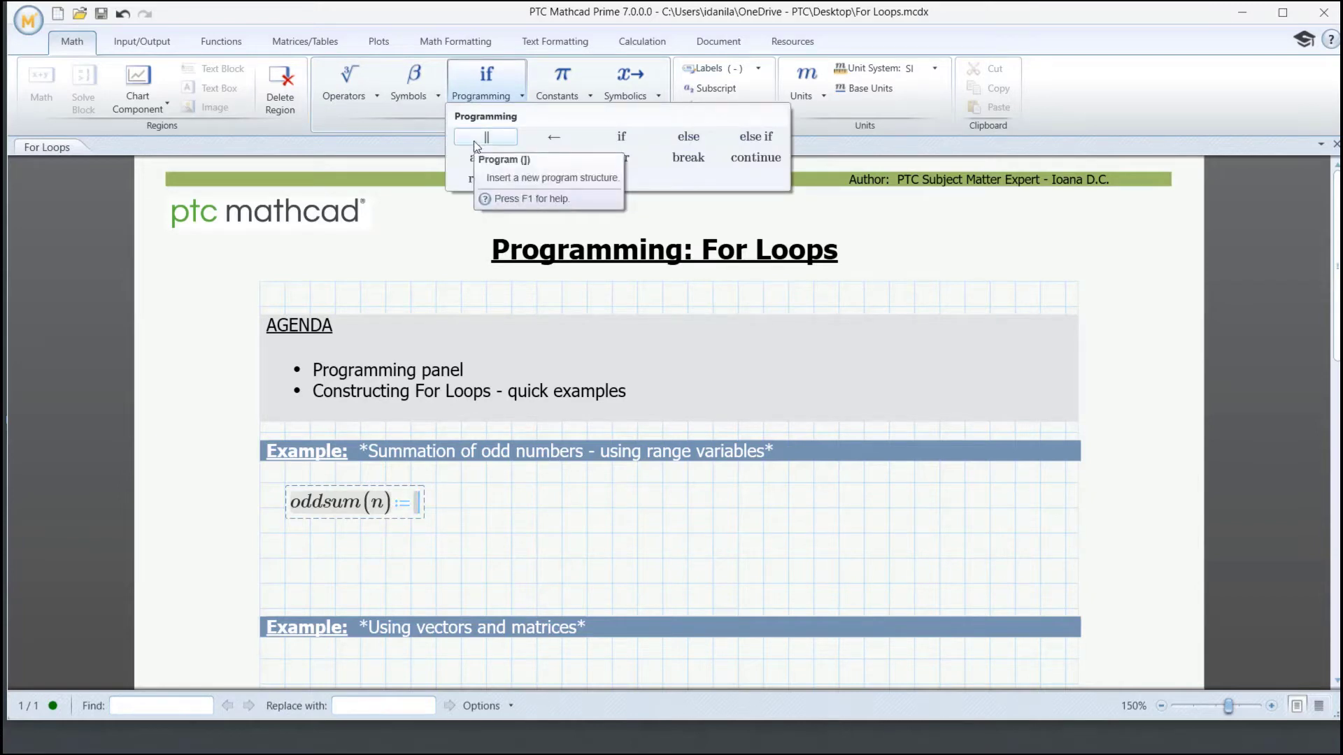
Turn the oddsum body into a program whose first line is sum ← 0
click(486, 137)
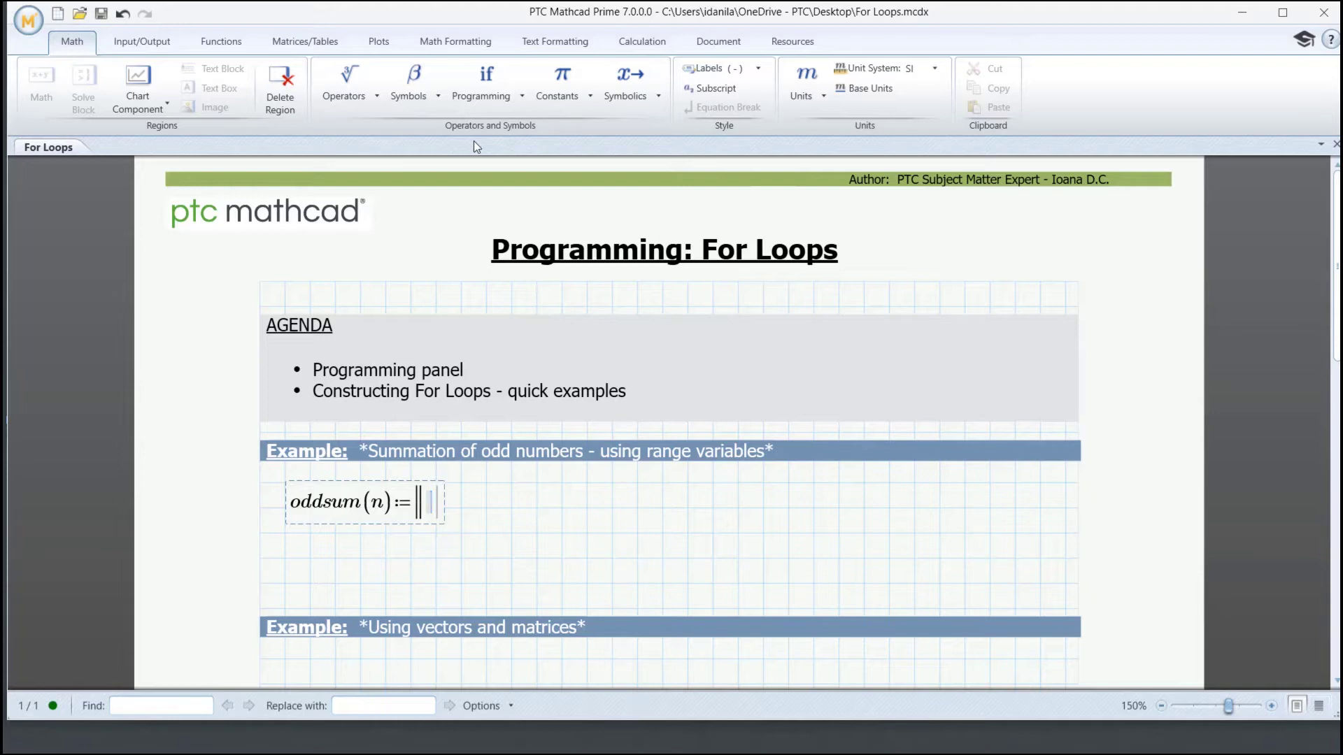
text(sum)
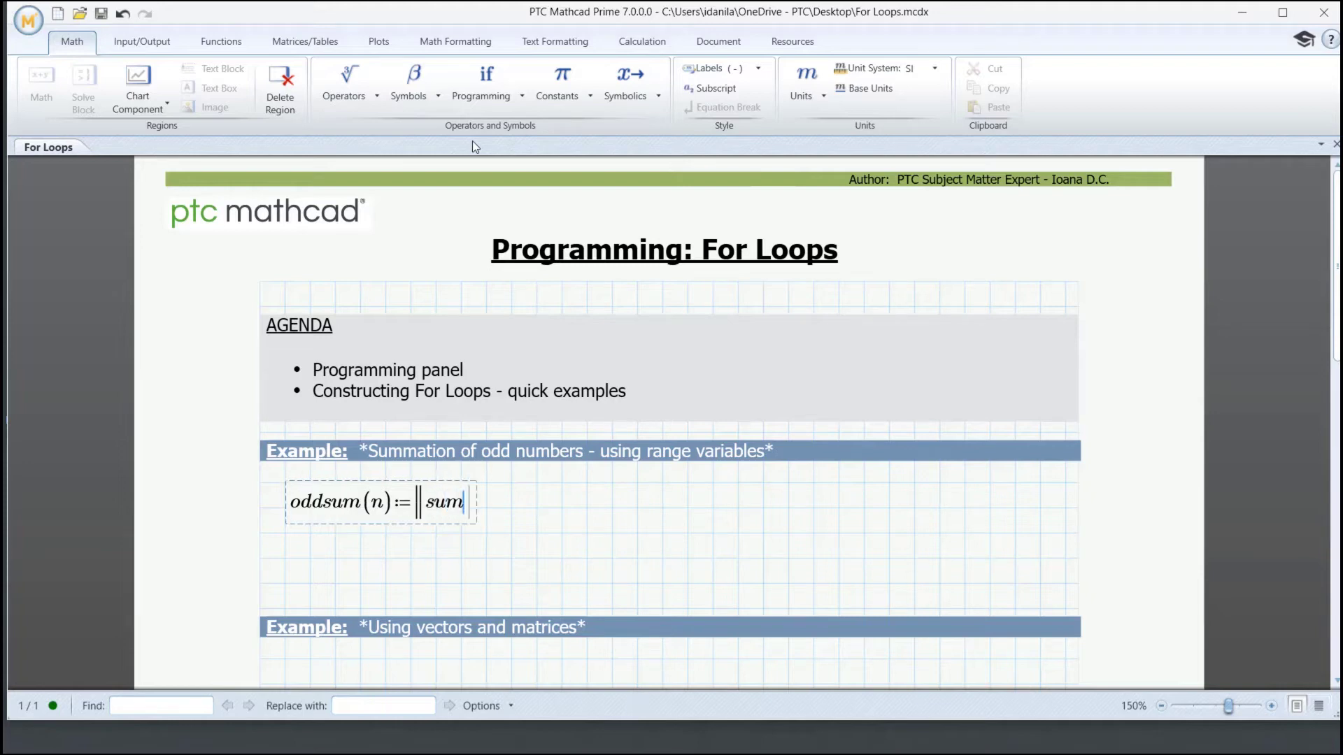
click(482, 81)
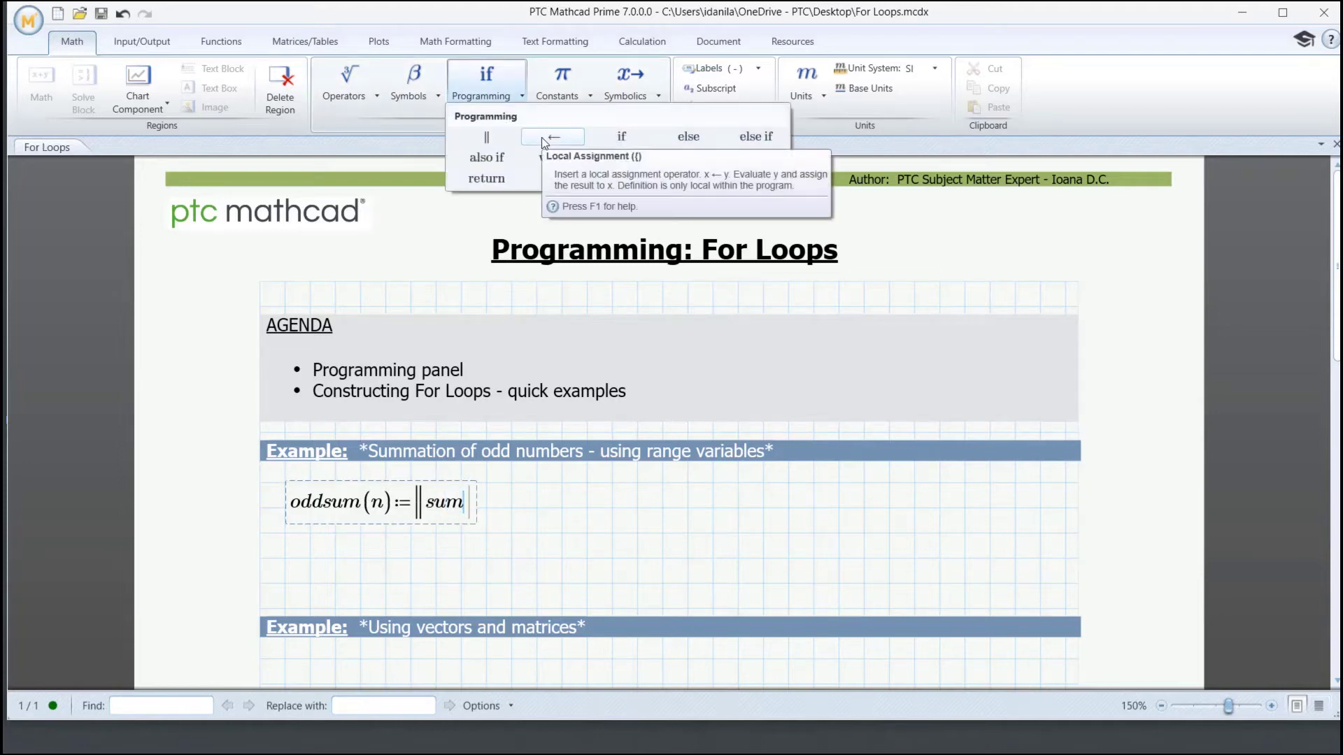
click(553, 137)
text(←0)
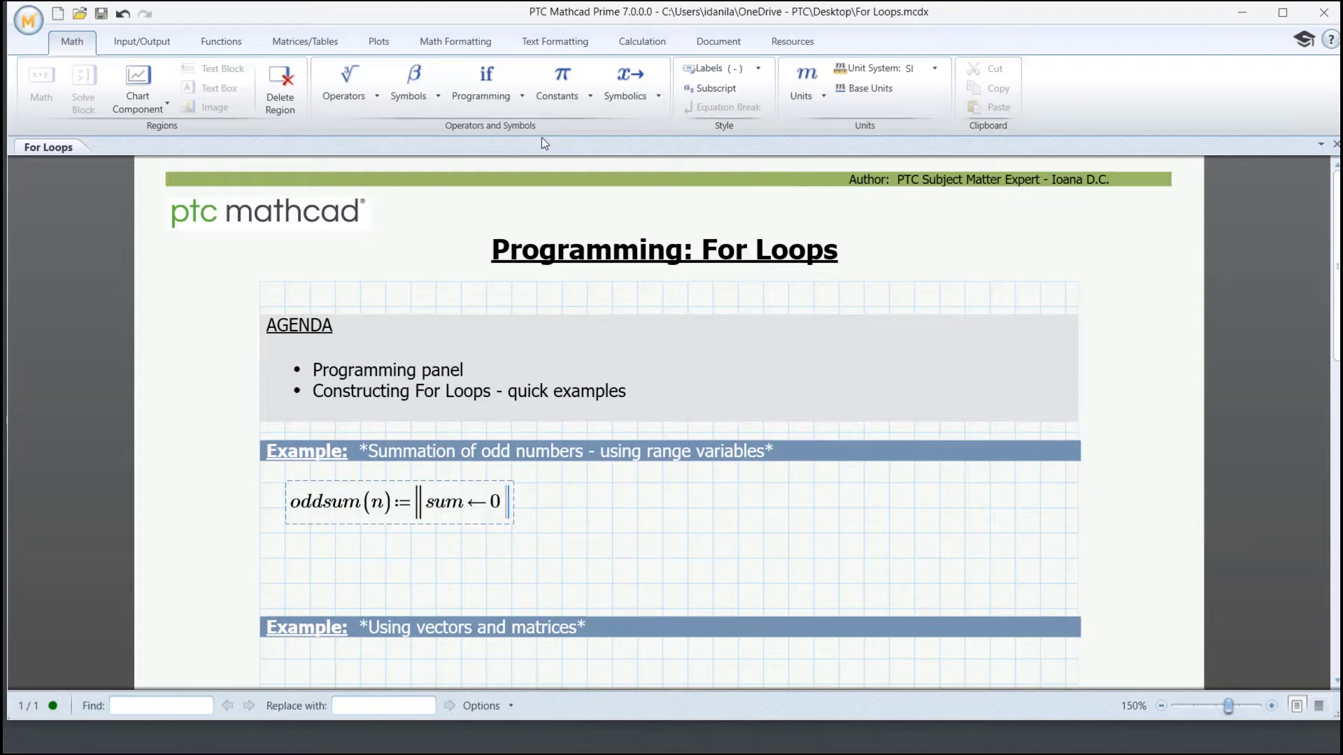
Add a for loop over i ∈ 1,3..n with sum ← sum+i, returning sum
click(481, 81)
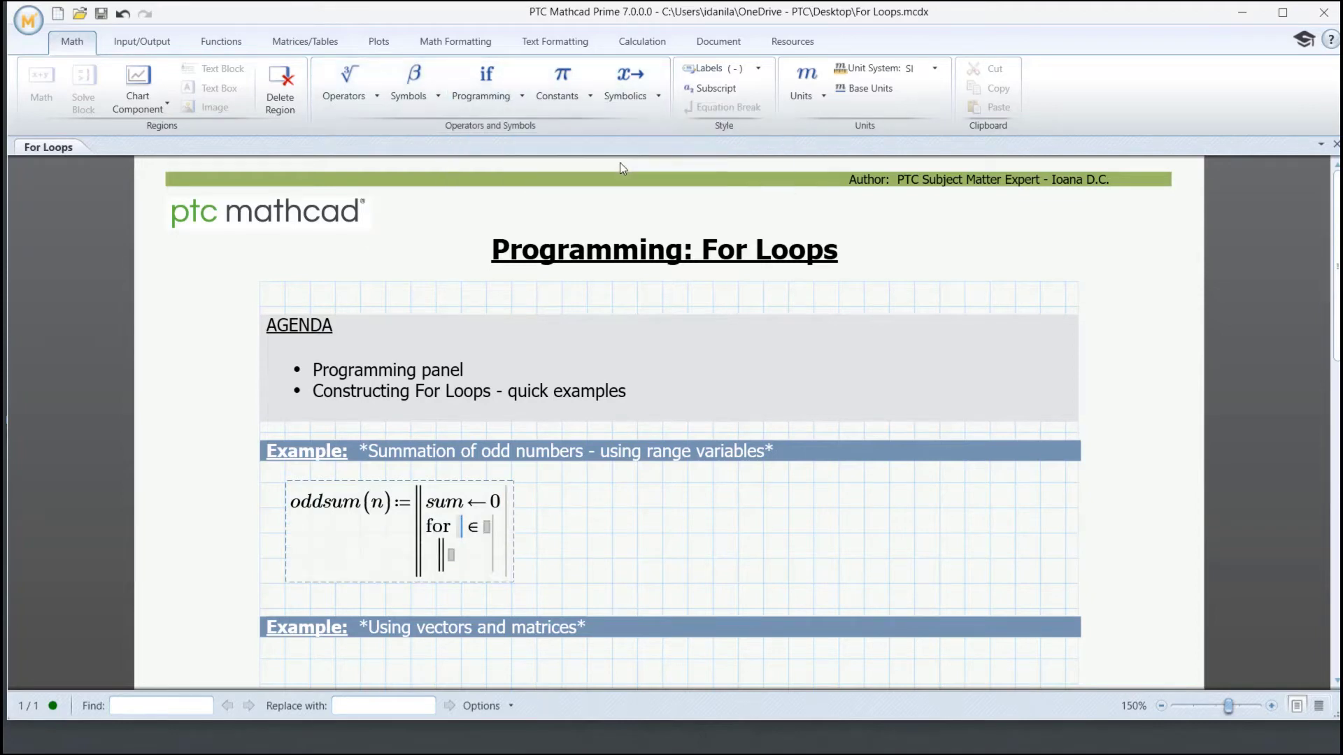
text(i1)
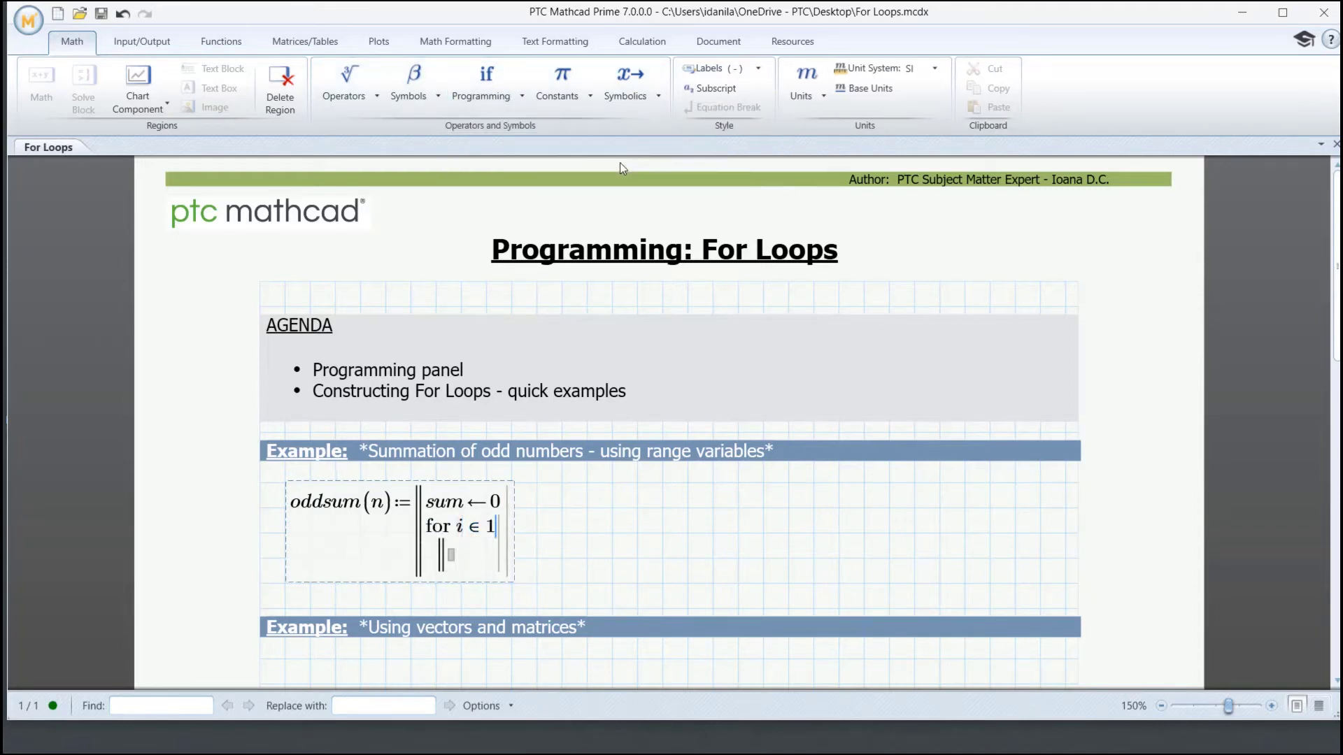
text(,3..)
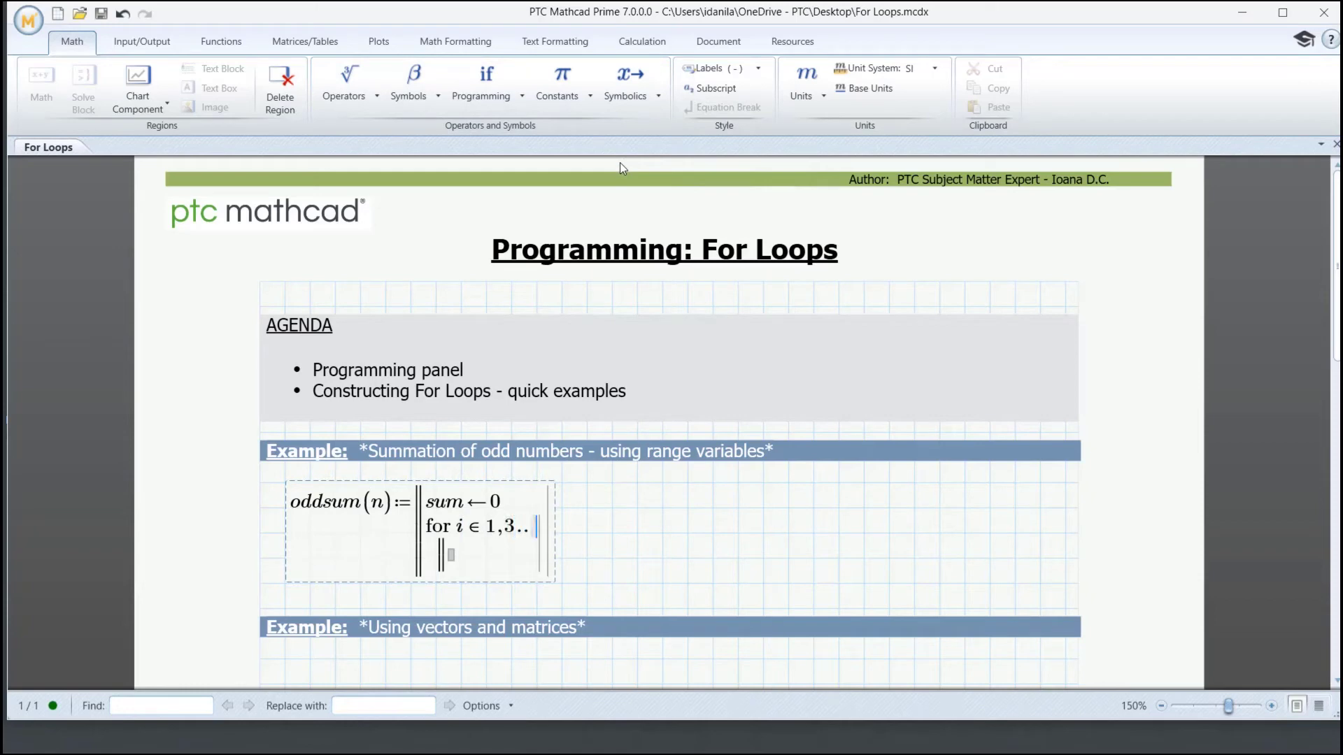
text(n)
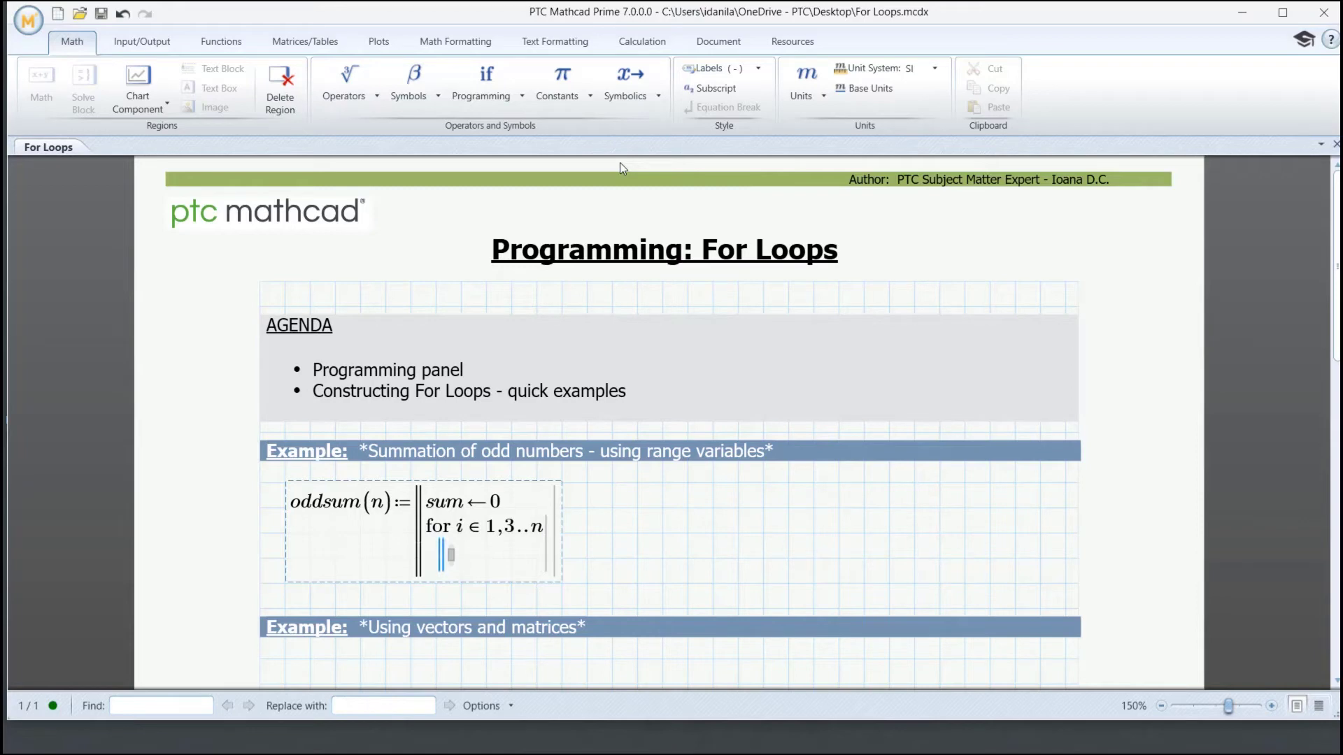
text(sum←)
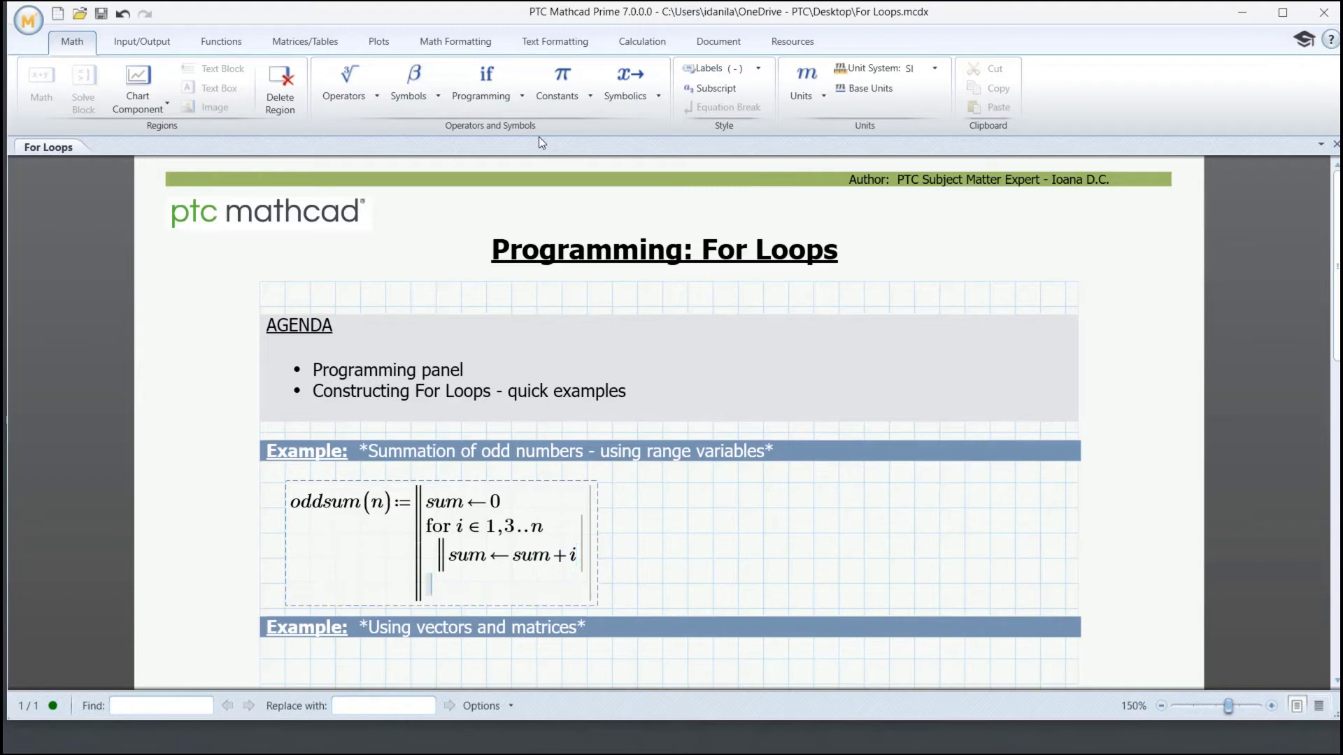
text(sum)
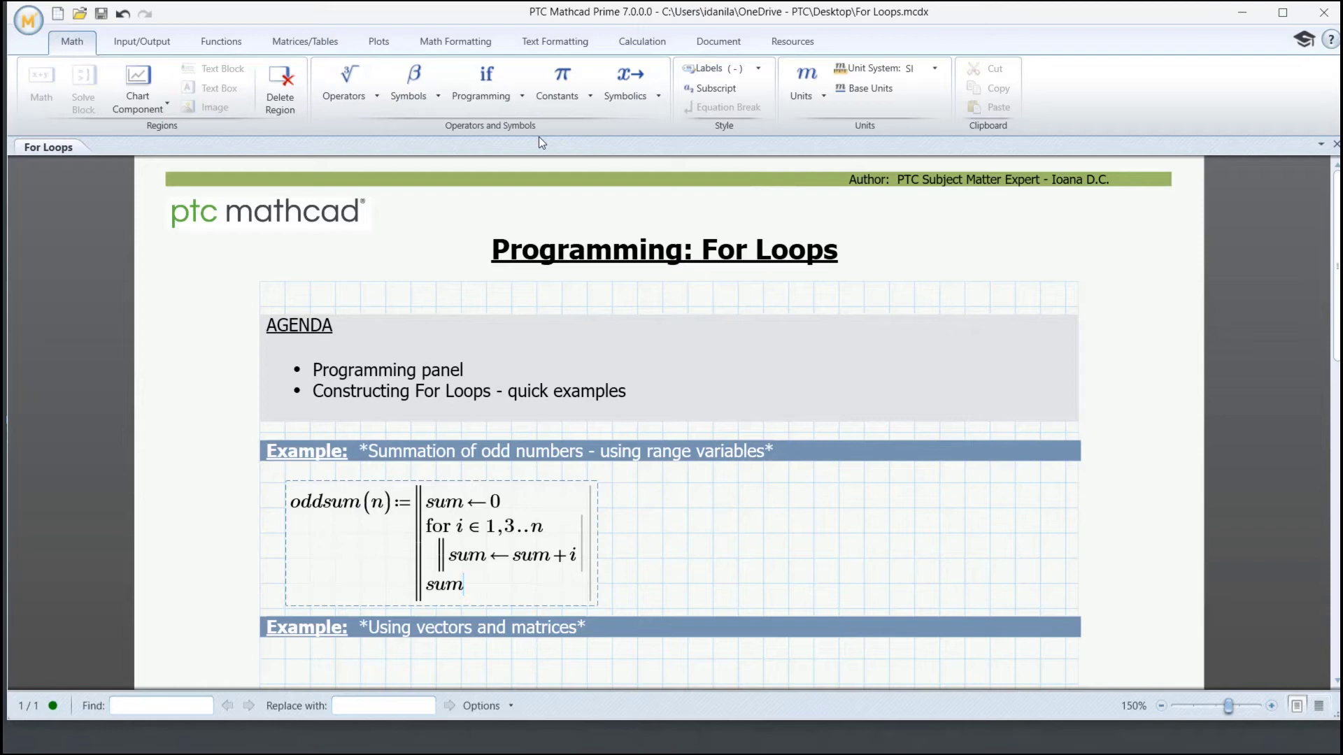
Check the Programming list, then start typing oddsum in a new region beside the program
click(482, 81)
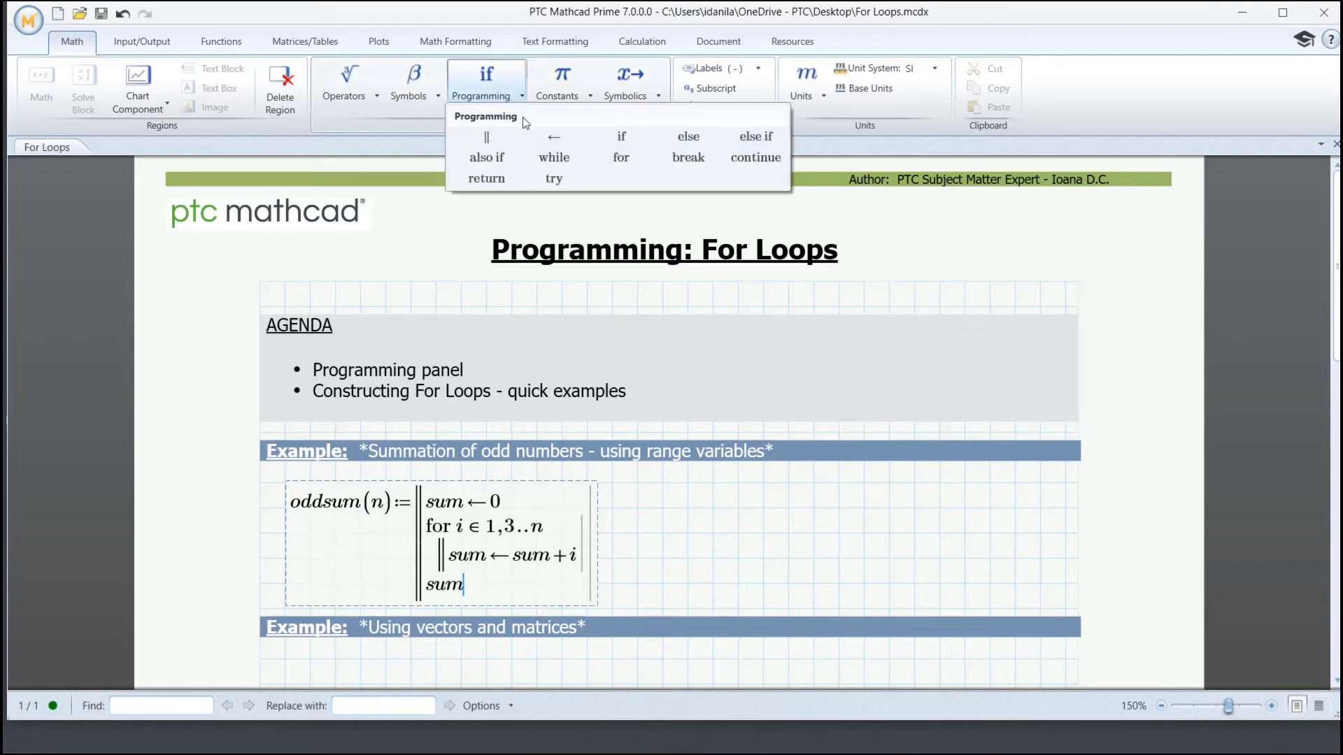
mouse_move(485, 178)
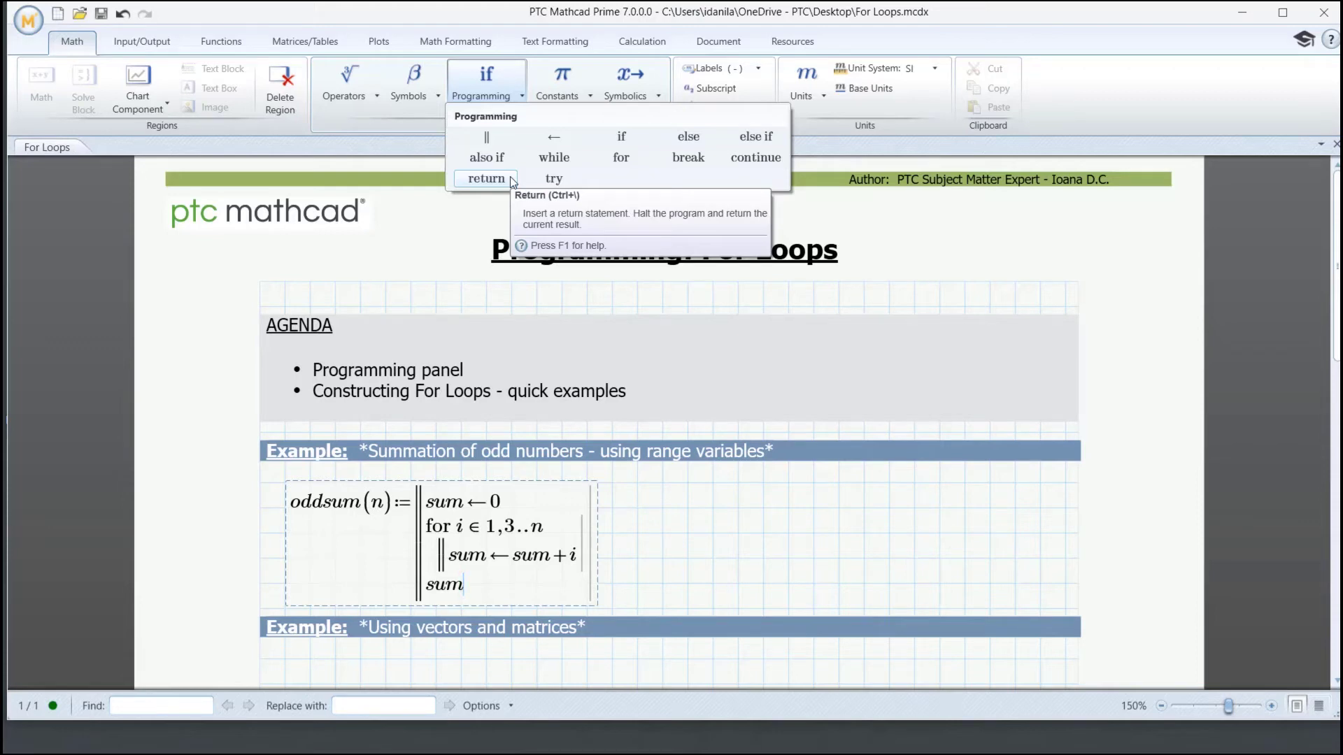
mouse_move(690, 507)
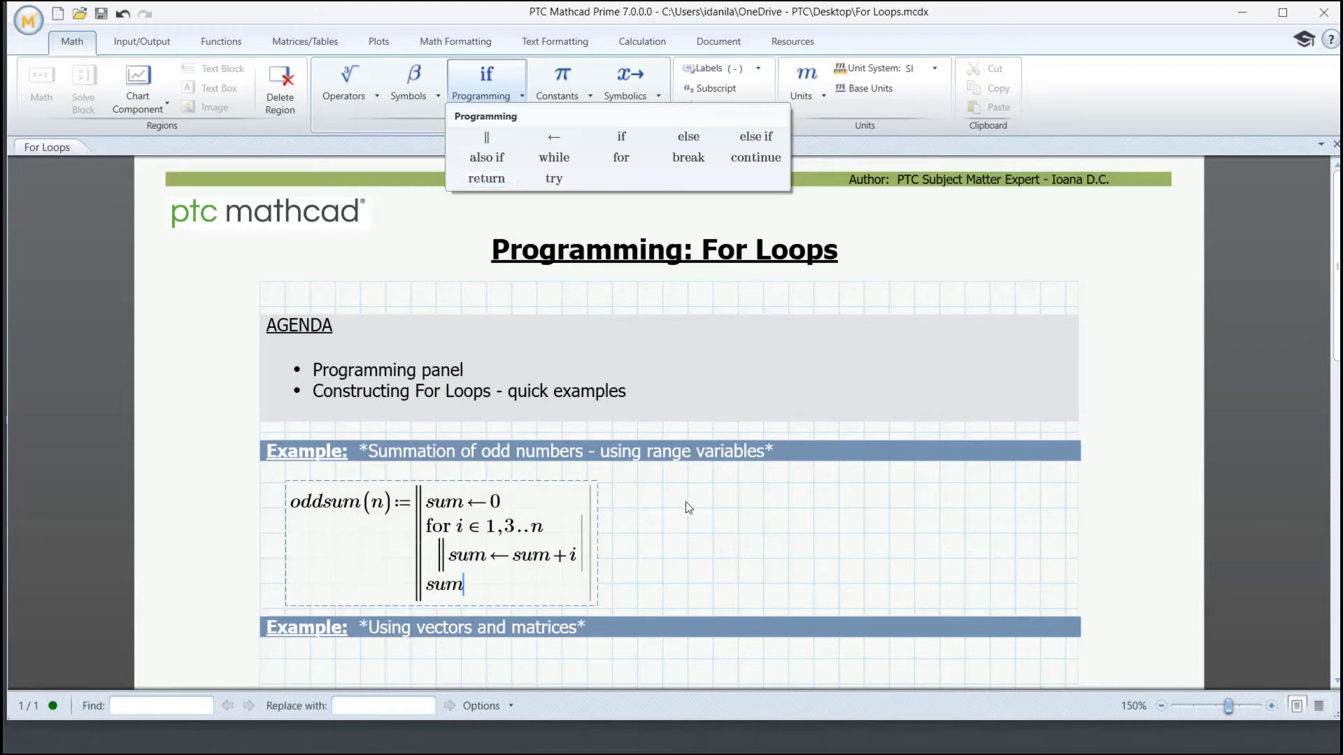
click(689, 508)
text(oddsum)
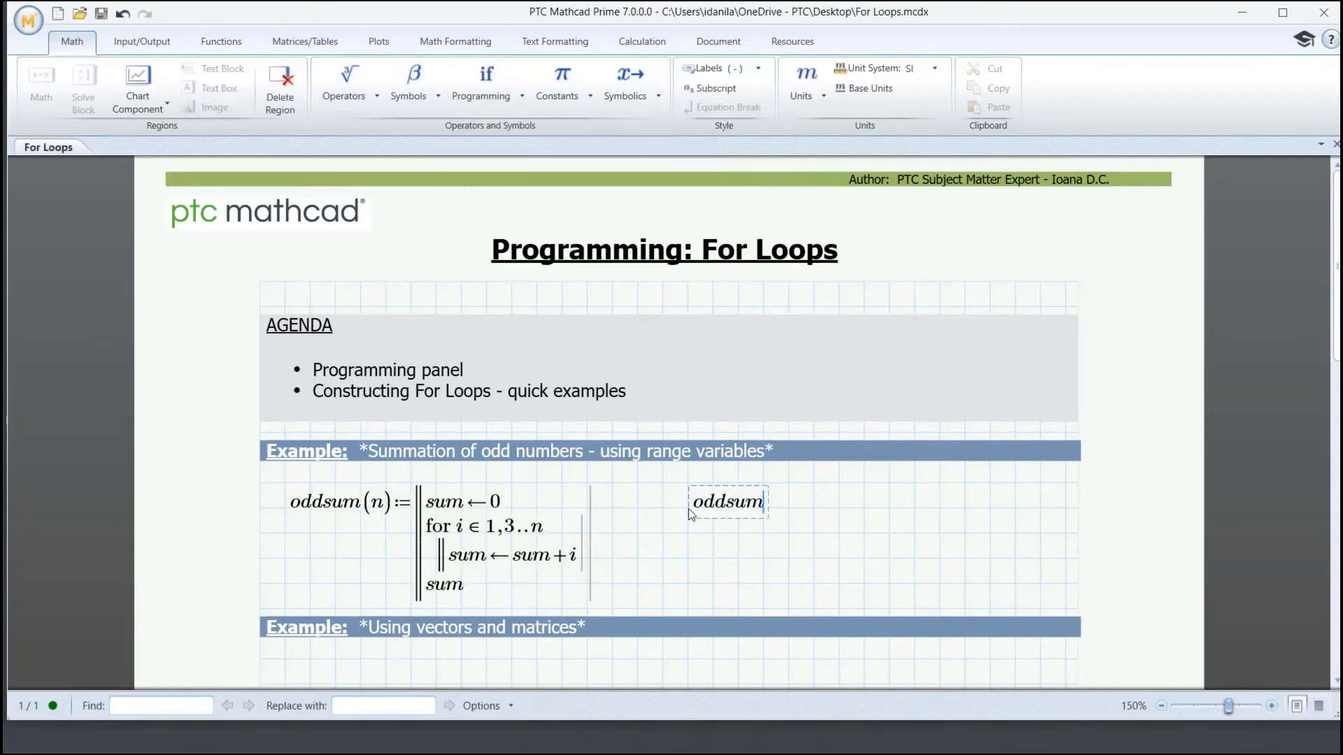
Evaluate oddsum(5)= and oddsum(19)=, showing 9 and 100
text((5)=9)
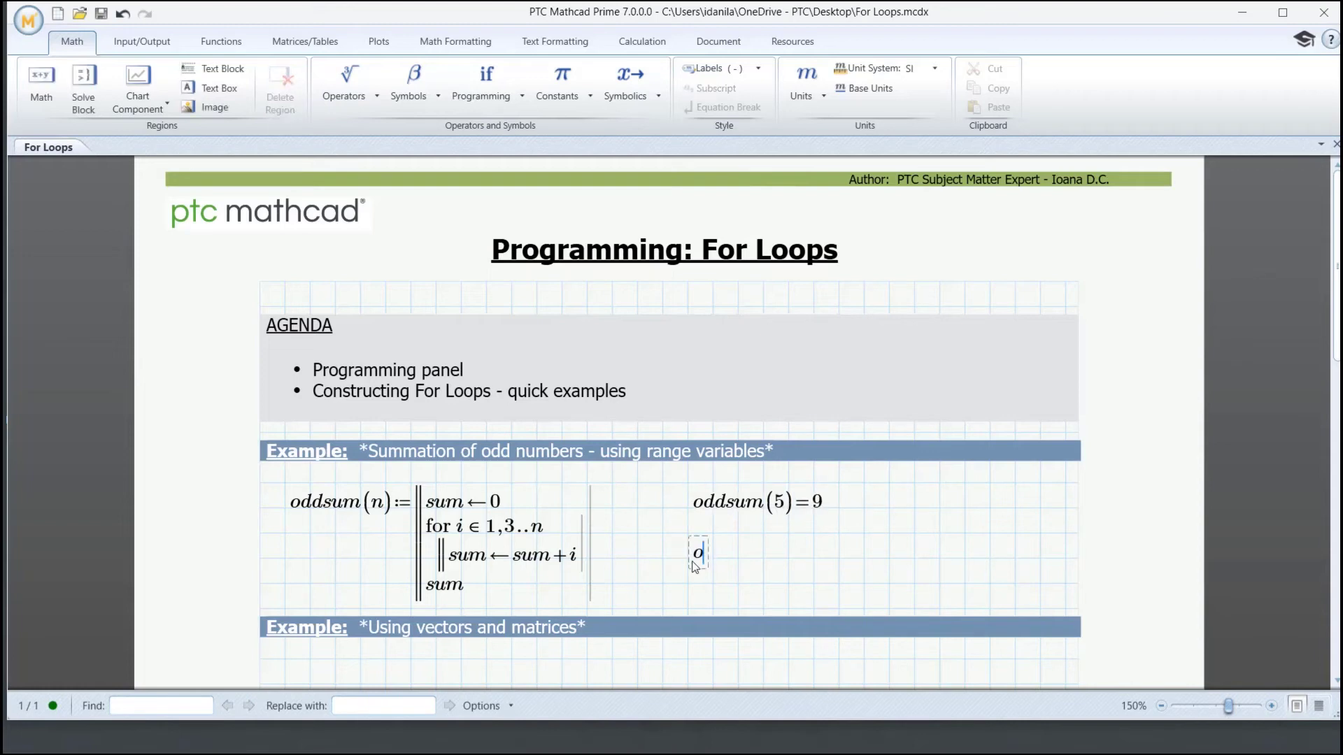
text(oddsum(1)
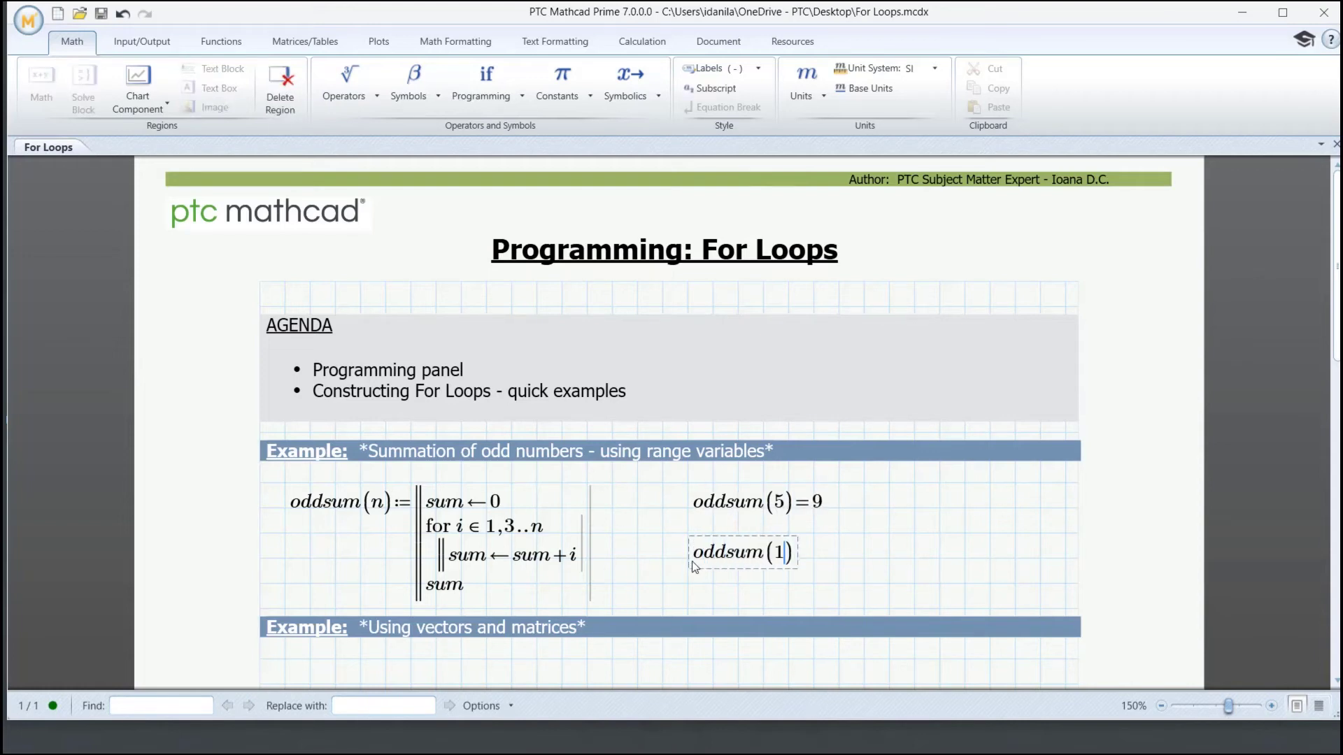
text(9)
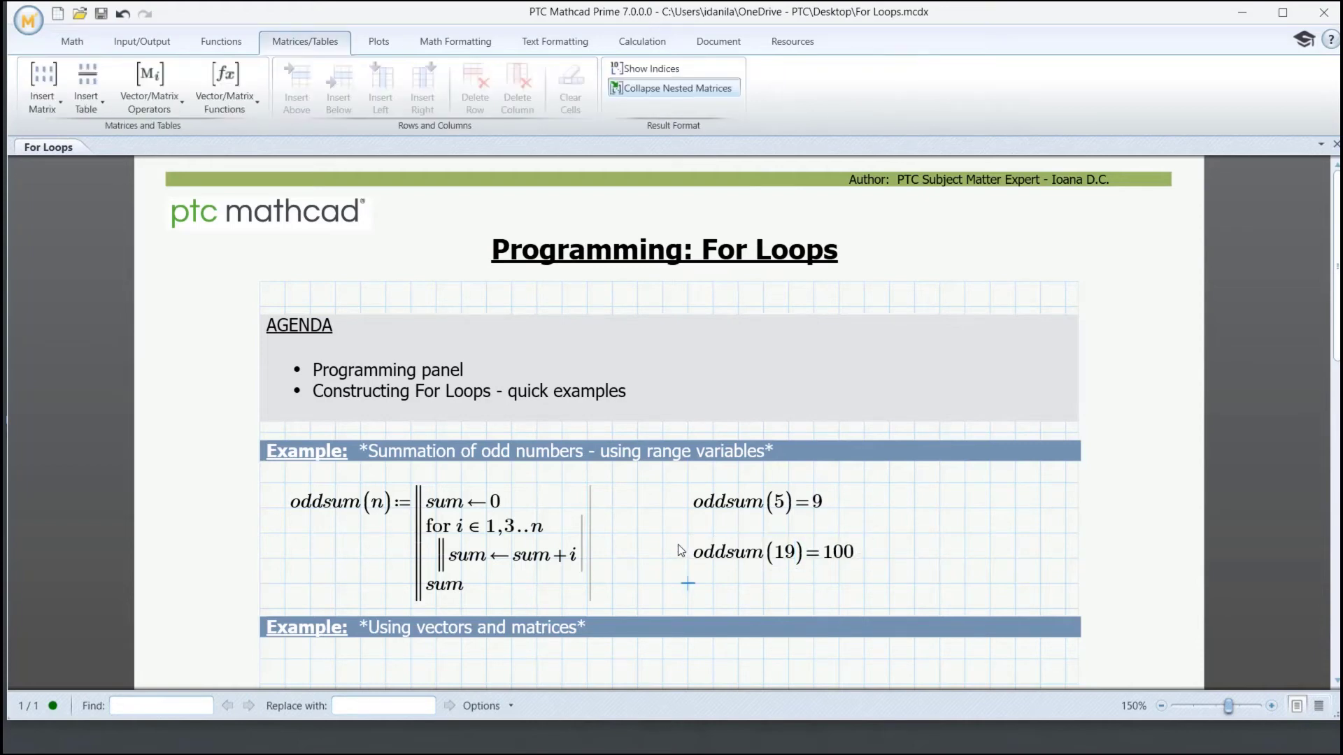
mouse_move(563, 616)
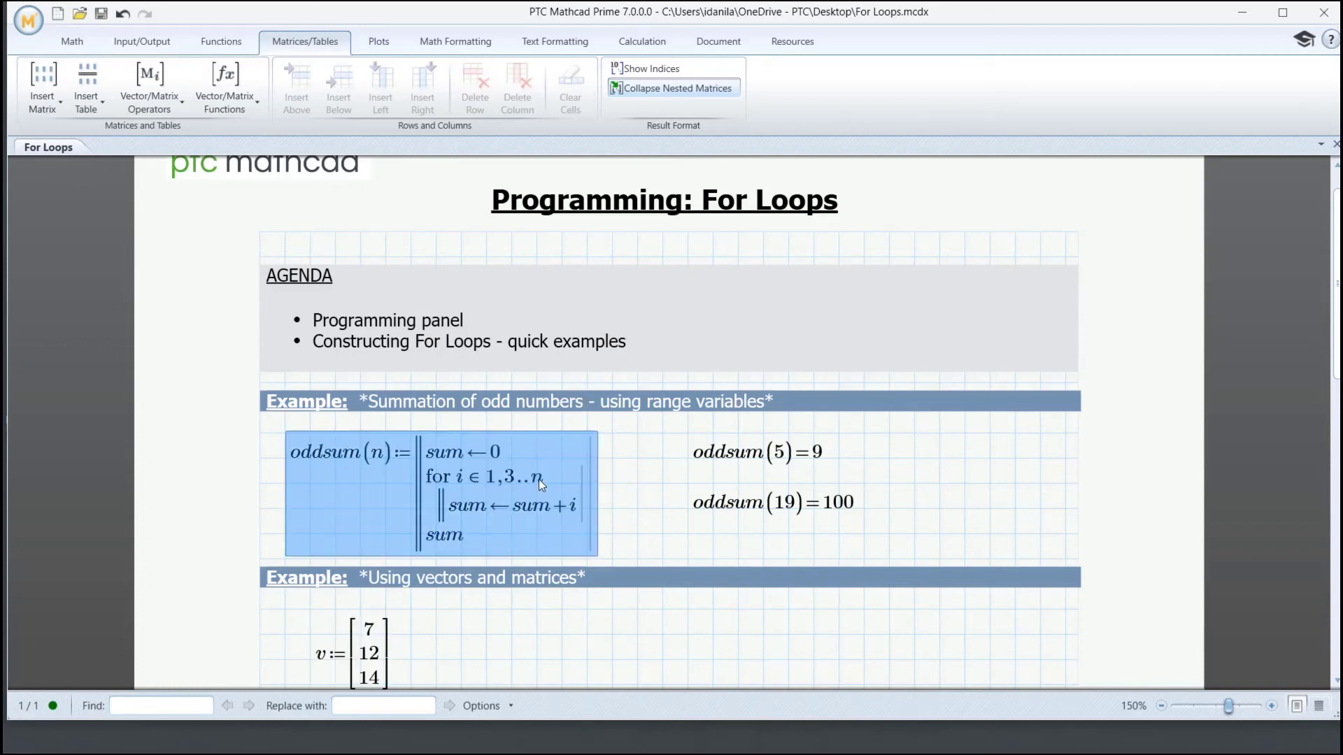
Paste the program below v as A, loop over v, and show A = 33
scroll(down, 3)
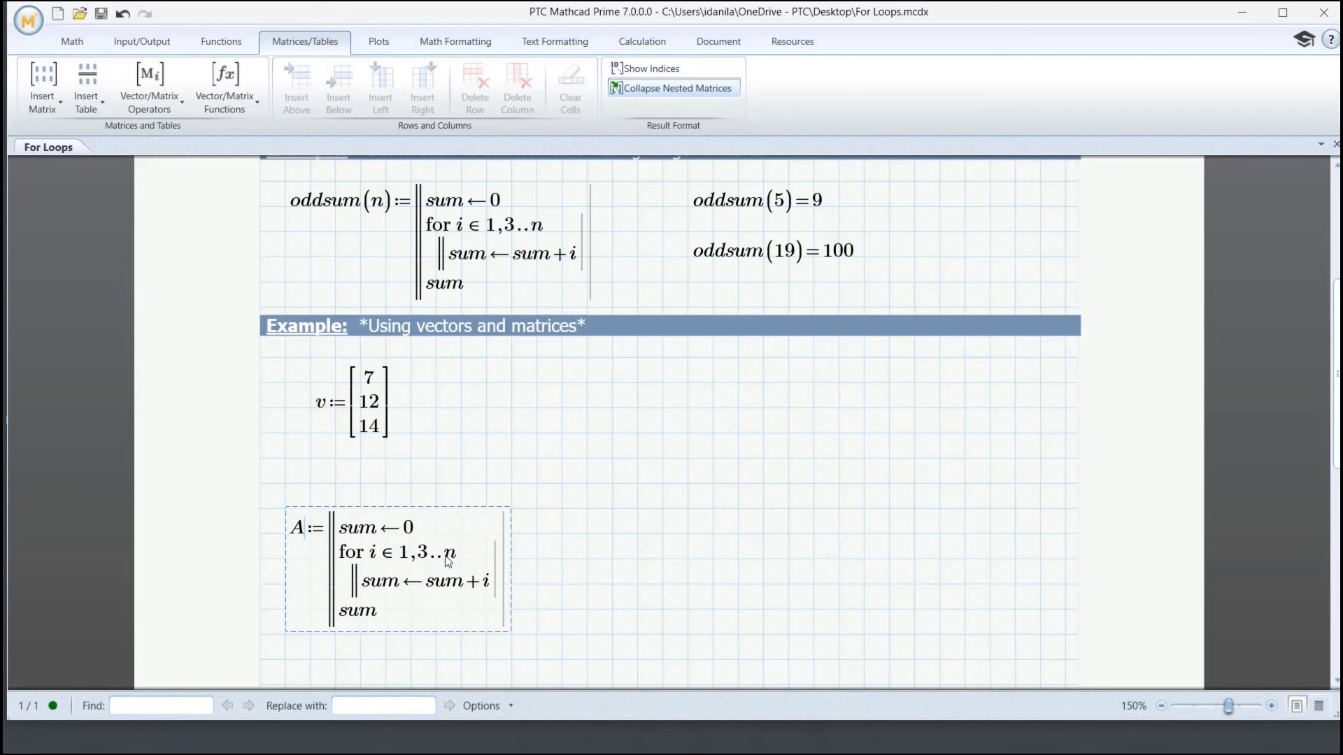
click(424, 553)
text(v)
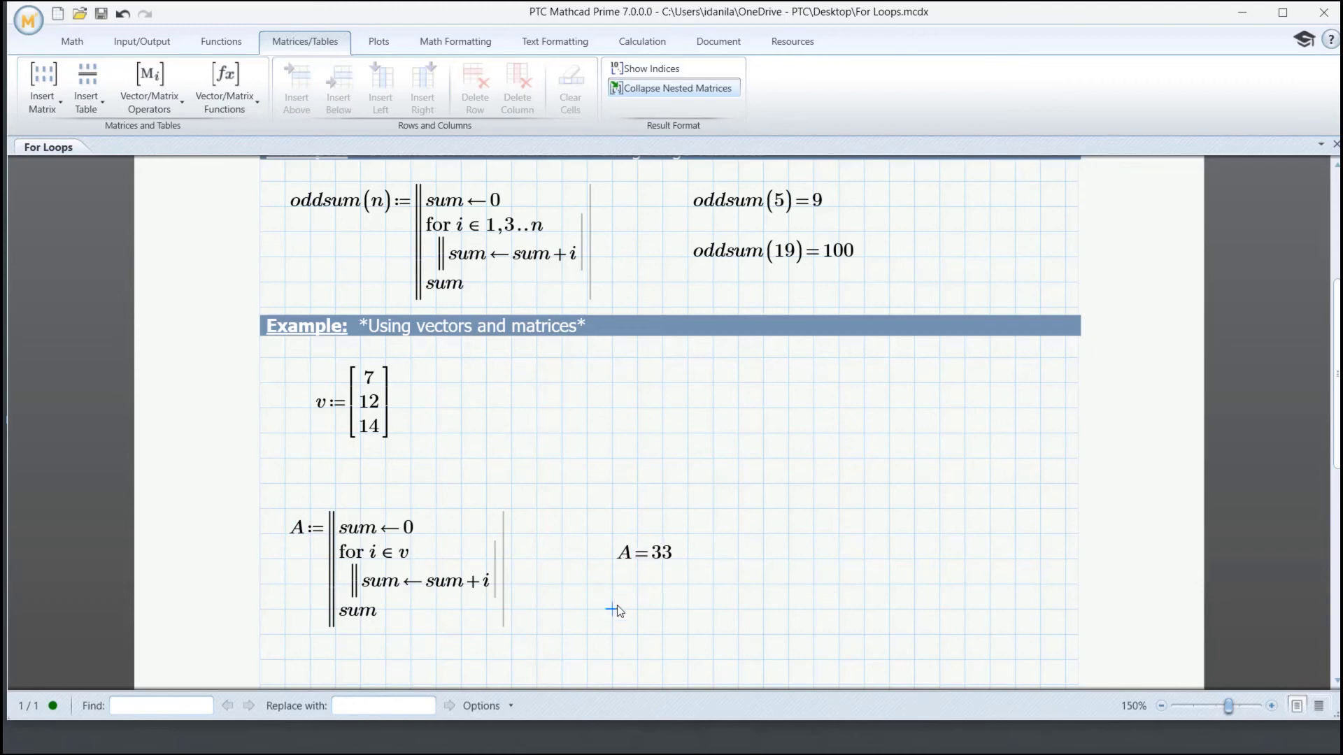
mouse_move(479, 502)
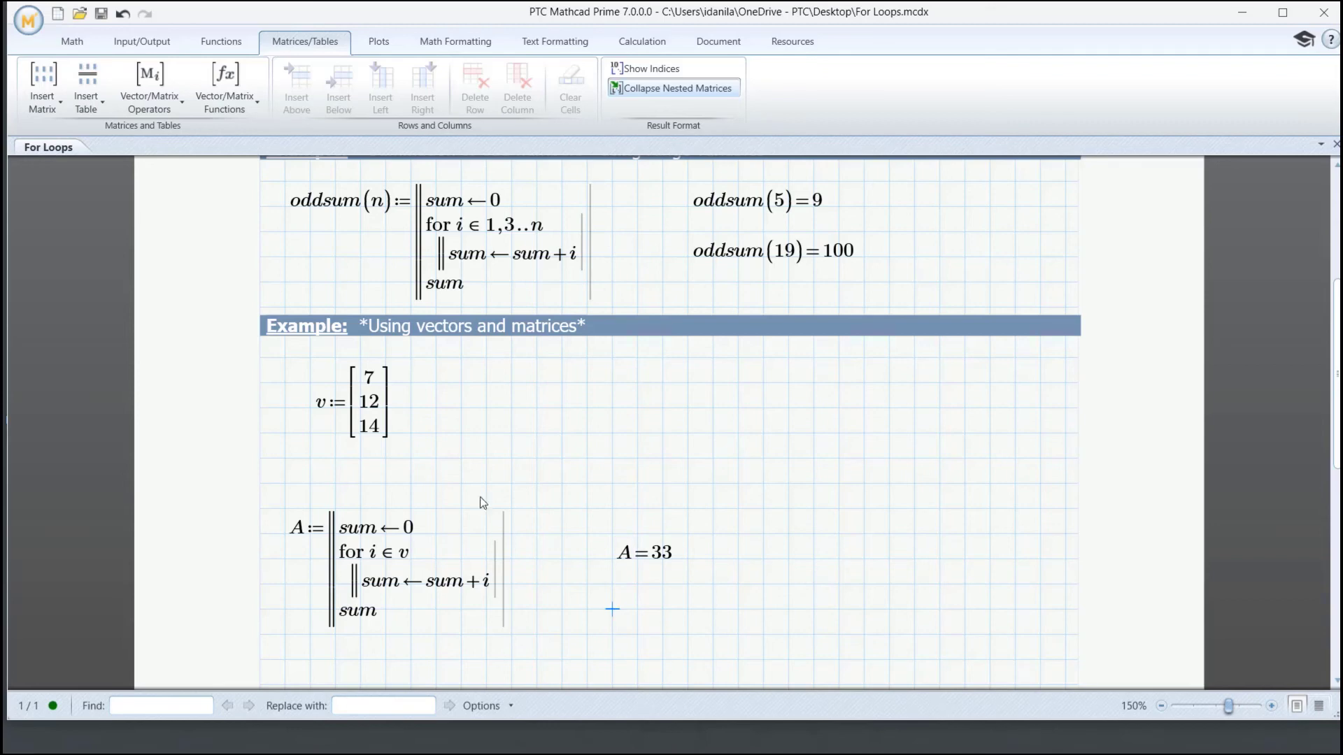
Insert an empty column to the right of vector v's values 7, 12, 14
click(368, 403)
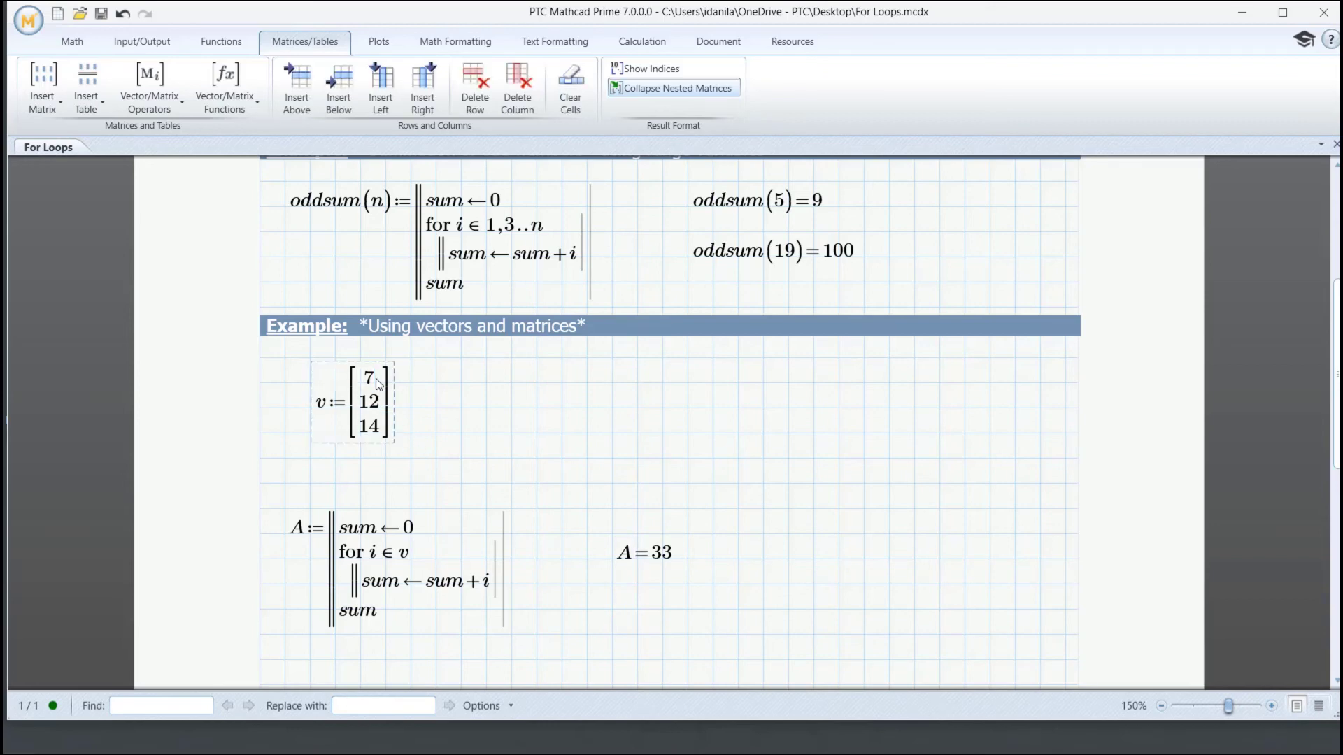
mouse_move(421, 85)
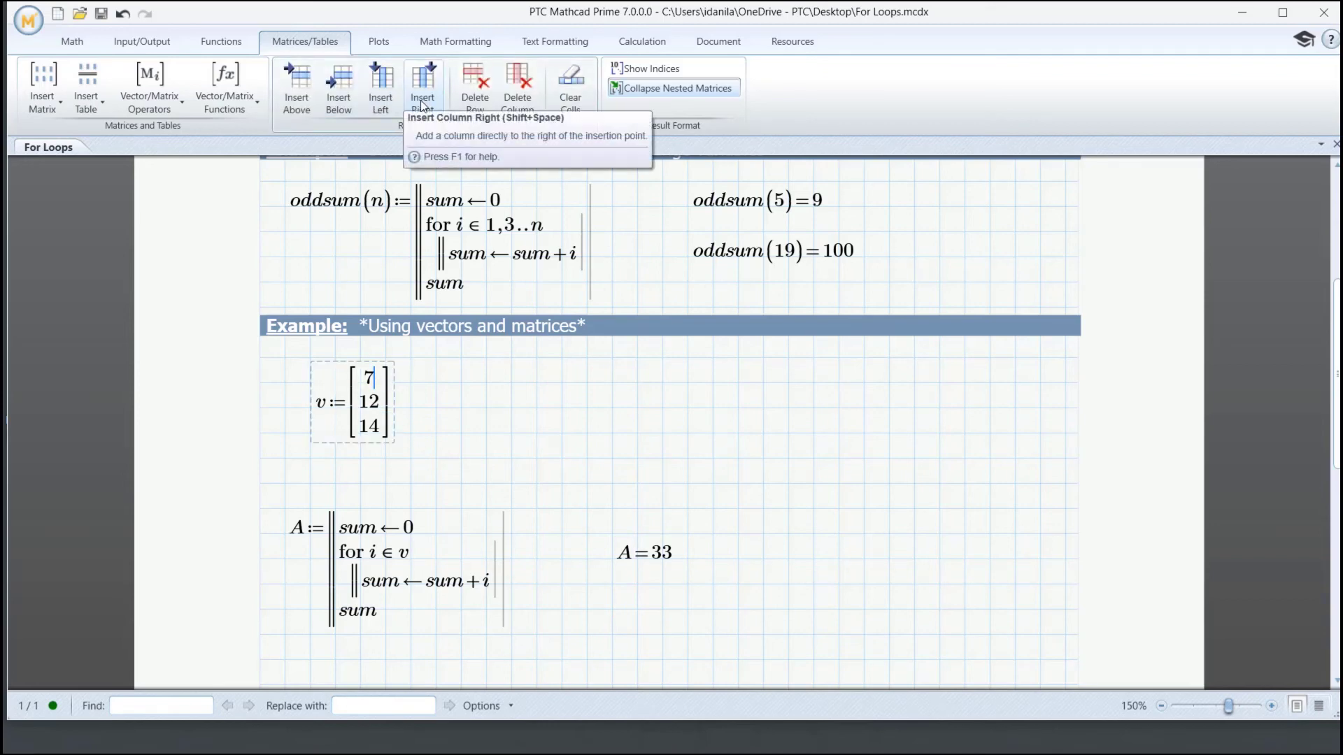
click(421, 85)
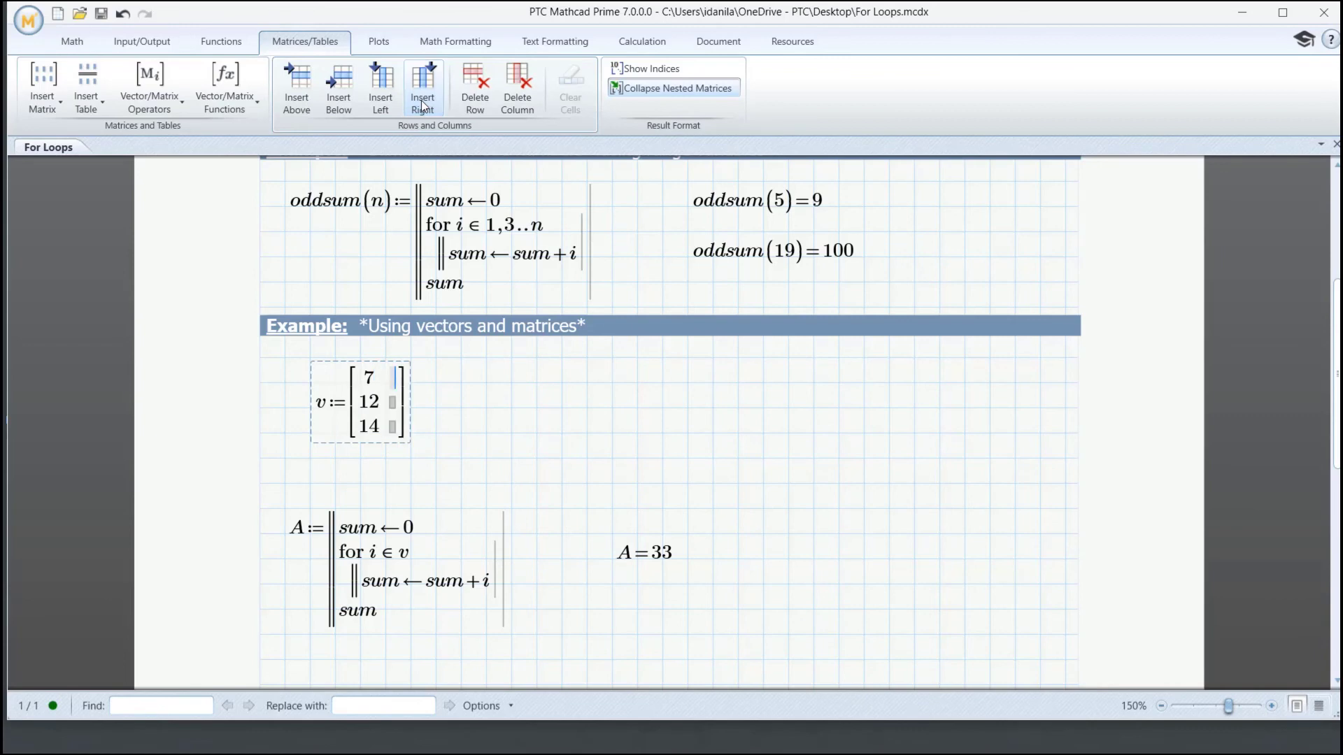